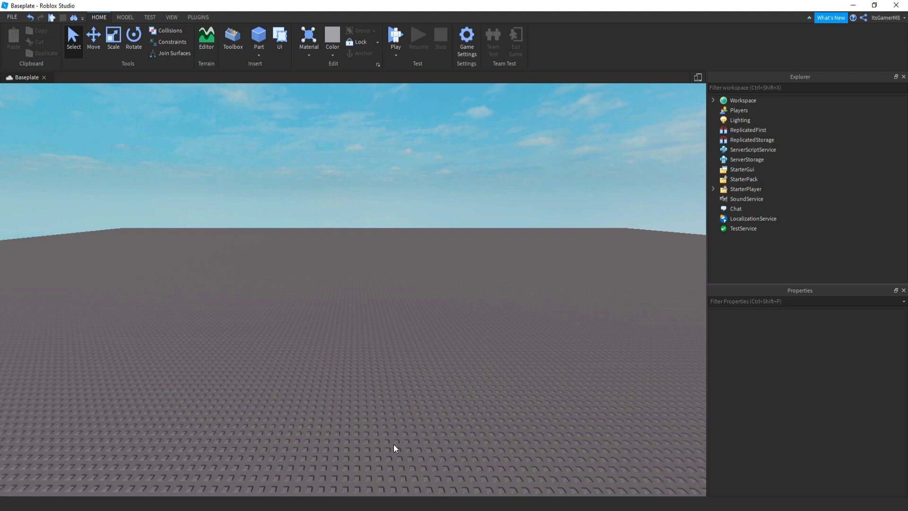
{"action": "mouse_move", "coordinate": [487, 346]}
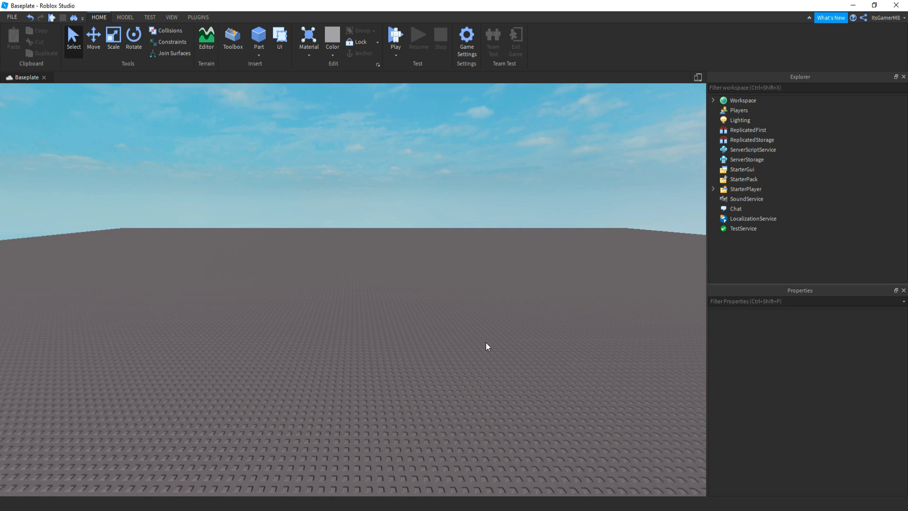
{"action": "mouse_move", "coordinate": [507, 322]}
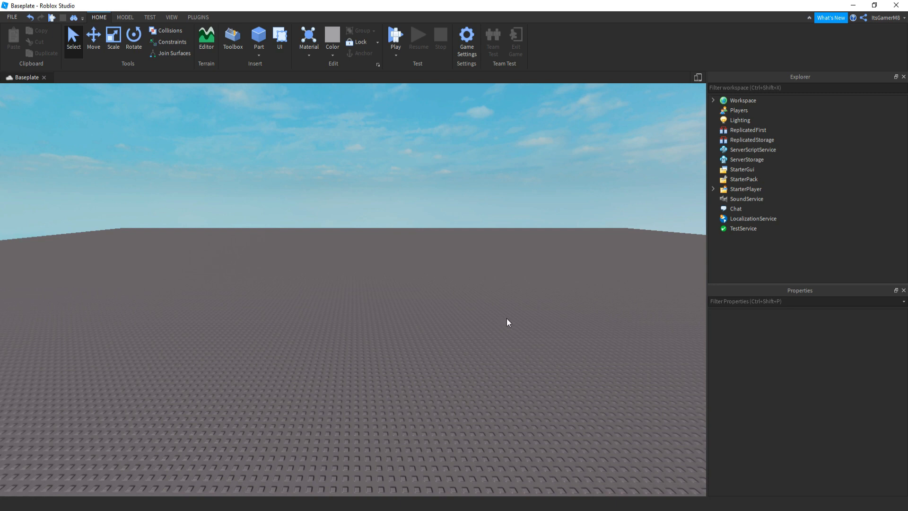
{"action": "mouse_move", "coordinate": [483, 336]}
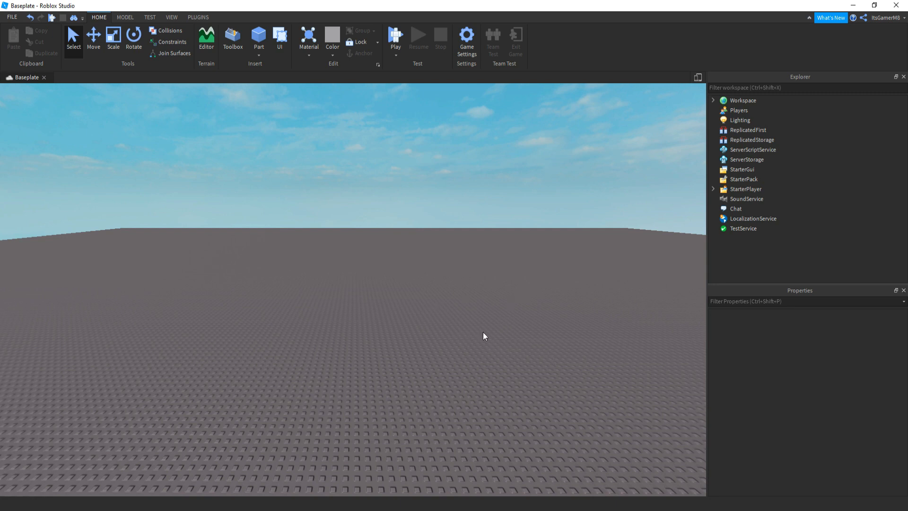
Insert a new Script under ServerScriptService using its + button
{"action": "left_click", "coordinate": [753, 150]}
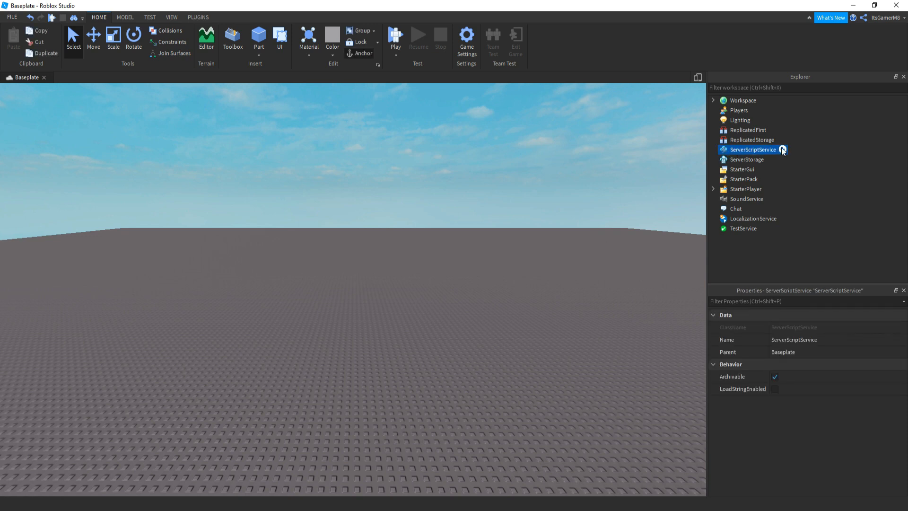
{"action": "left_click", "coordinate": [782, 149]}
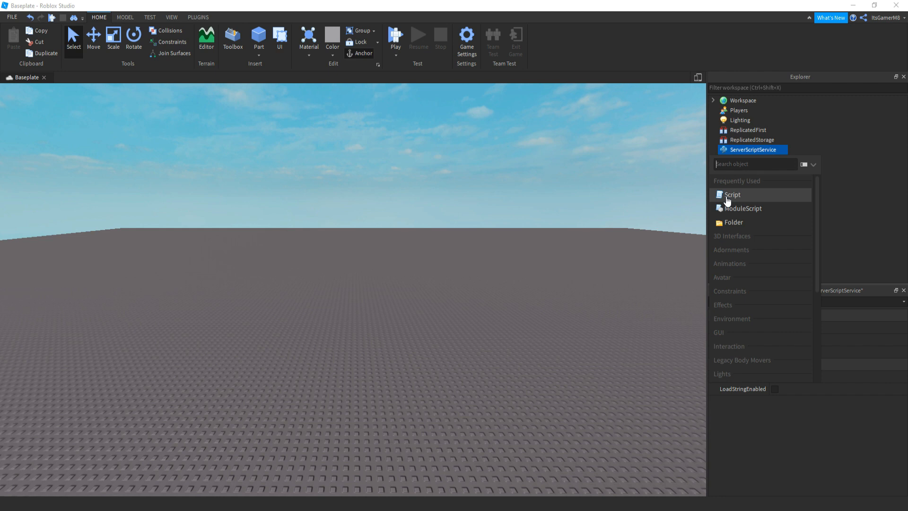
{"action": "left_click", "coordinate": [732, 193]}
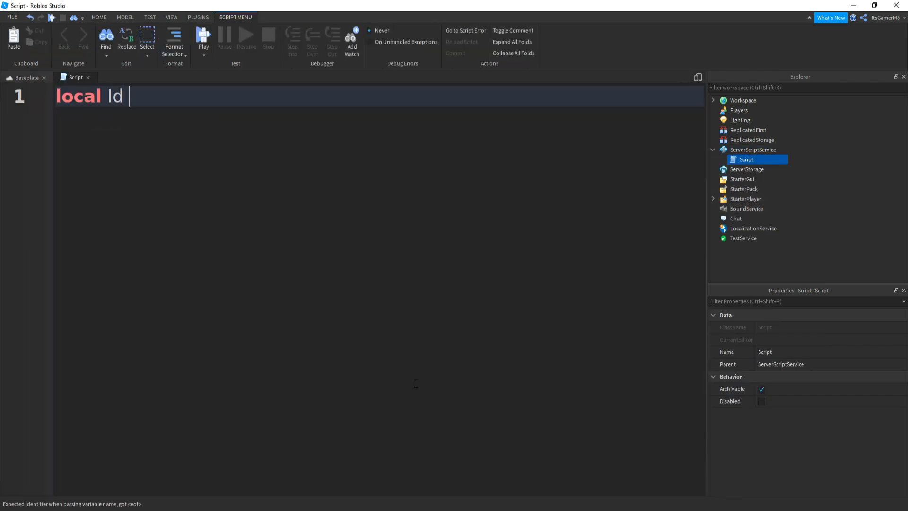
{"action": "type", "text": "="}
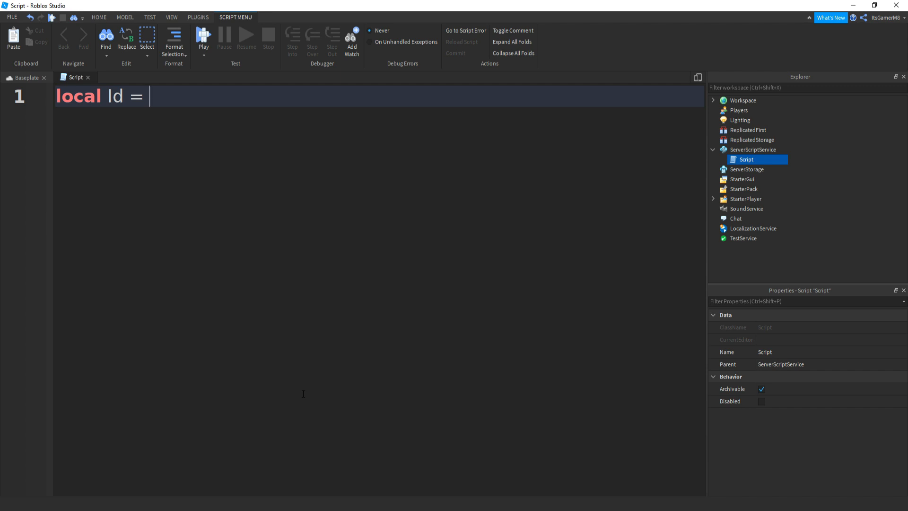
{"action": "type", "text": "2124627943"}
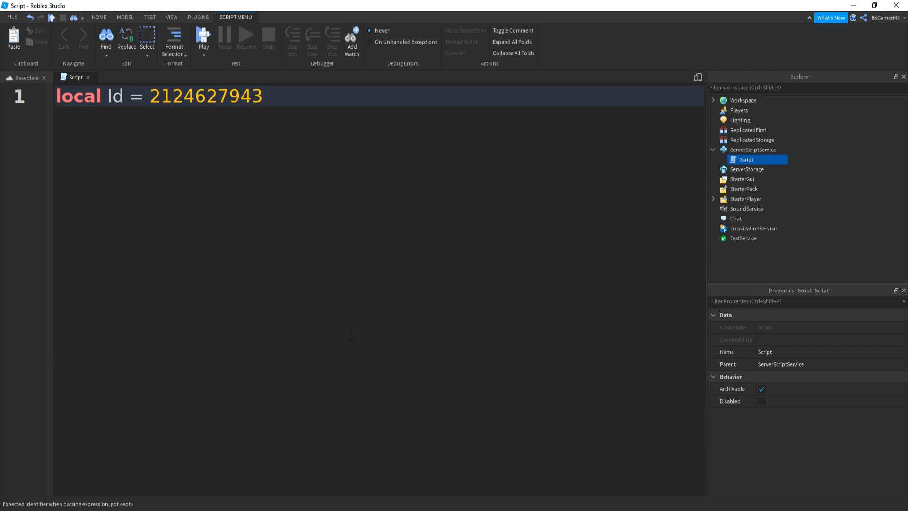
{"action": "key", "text": "Enter"}
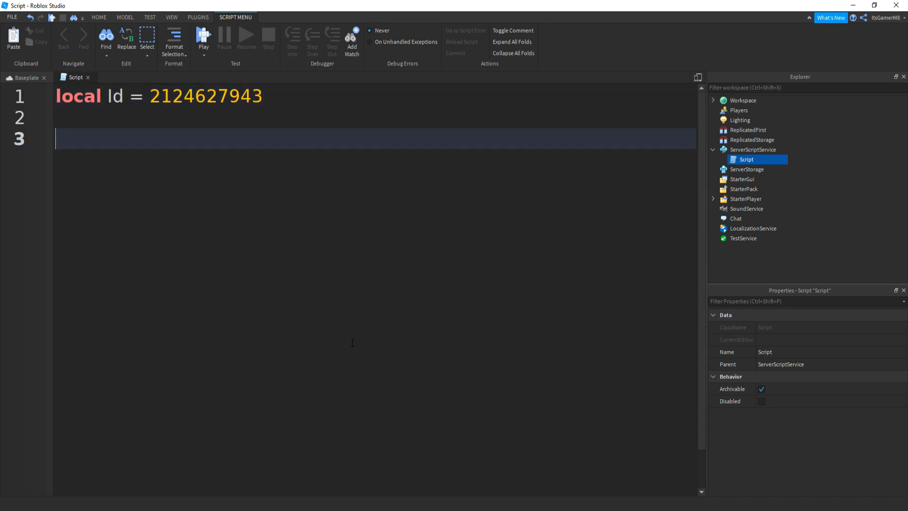
Add a game.Players.PlayerAdded:Connect function that takes player
{"action": "type", "text": "g"}
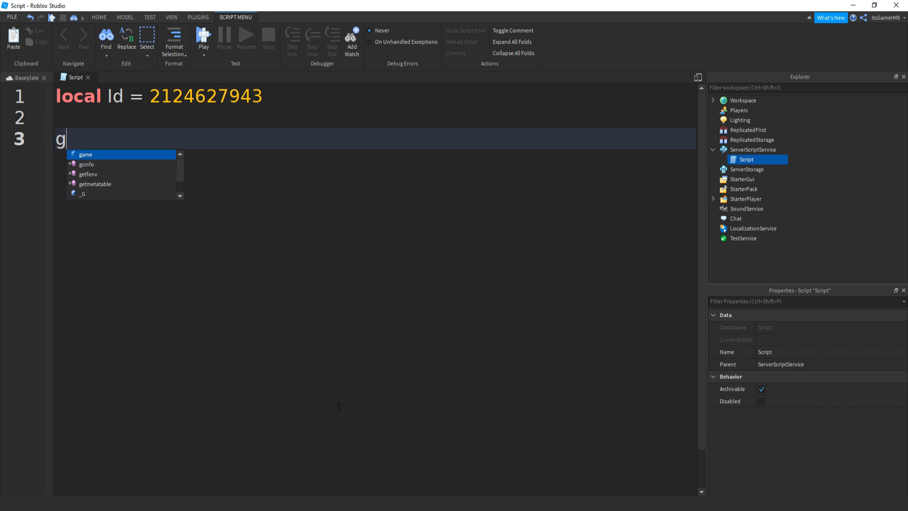
{"action": "type", "text": "ame.Players."}
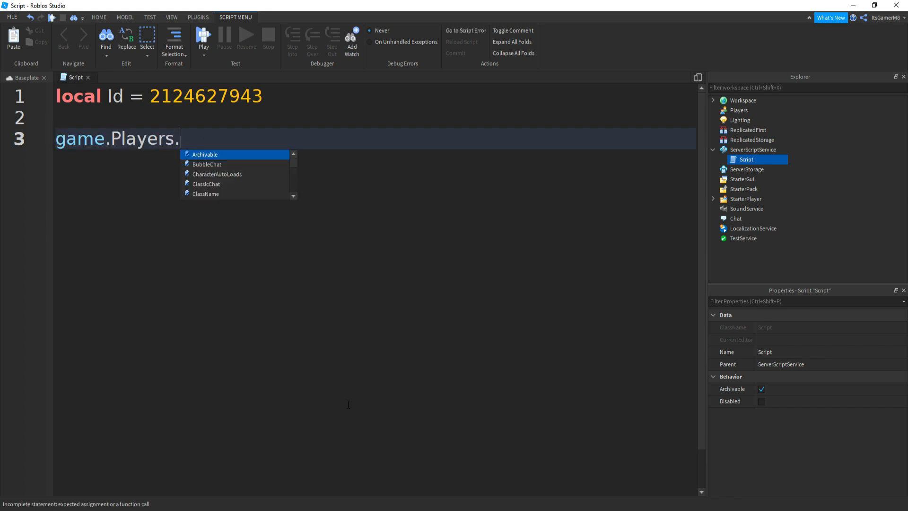
{"action": "type", "text": "PlayerAdded:Connect(function"}
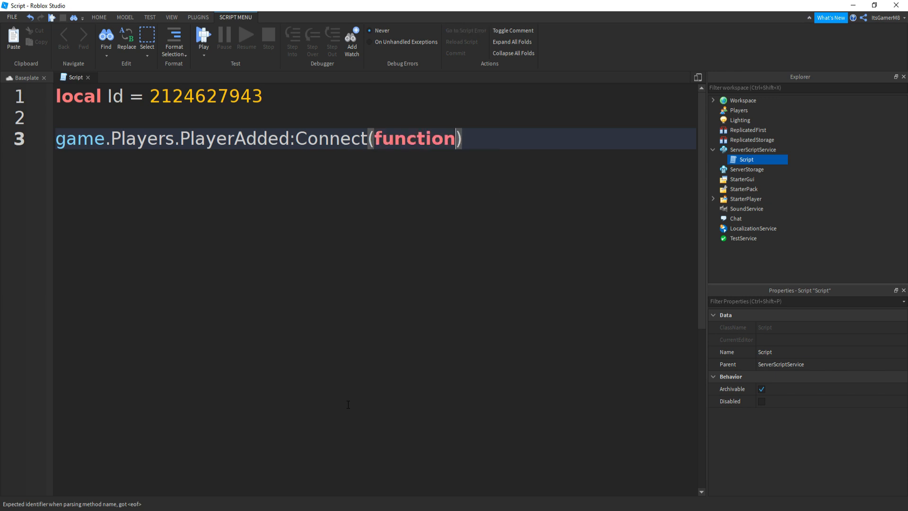
{"action": "type", "text": "player"}
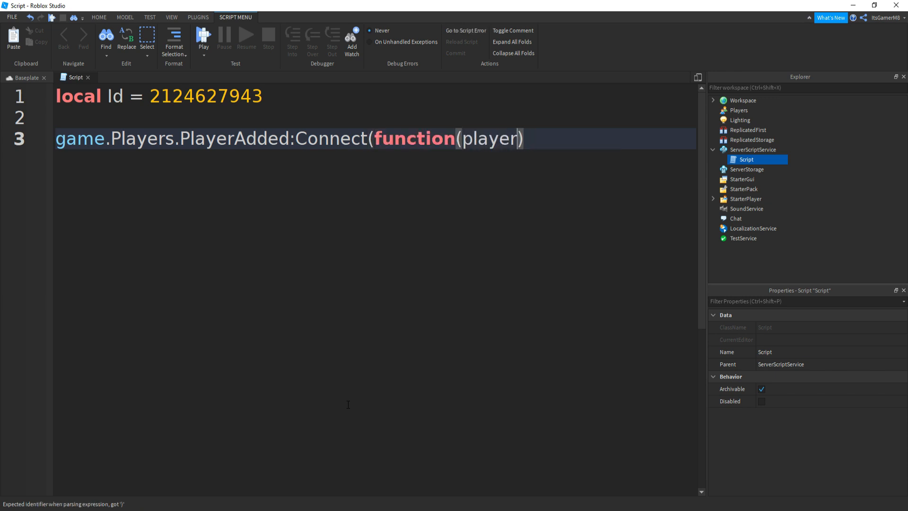
{"action": "key", "text": "enter"}
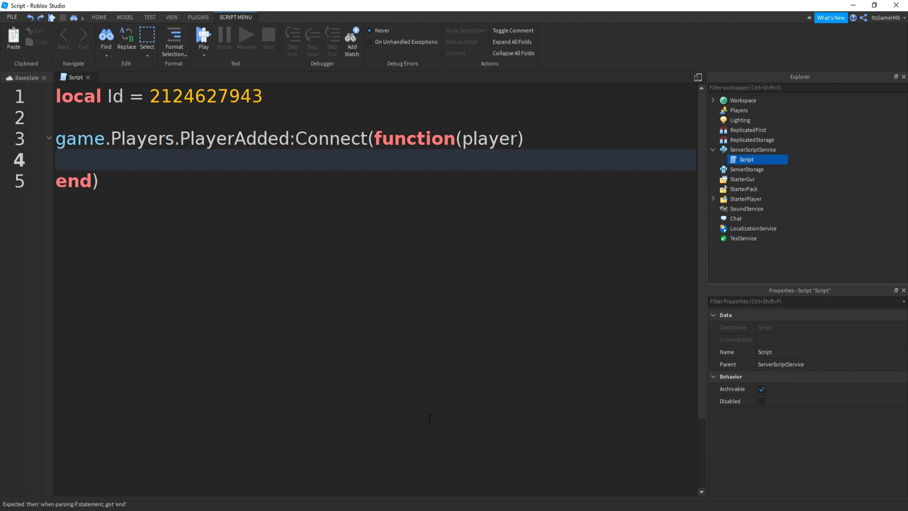
Add an if check that game.Players:FindFirstChild("ItsGamerM8") exists
{"action": "type", "text": "if game.Players"}
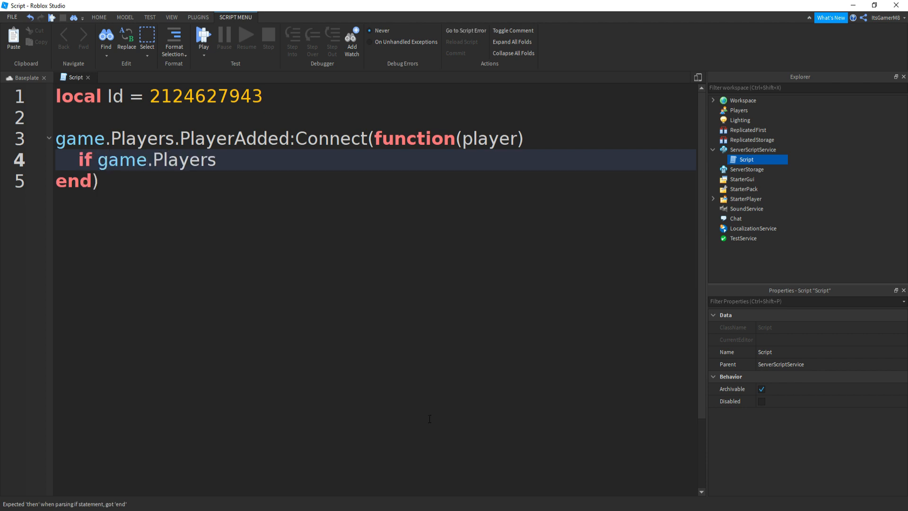
{"action": "type", "text": ":FindFirstChild(\""}
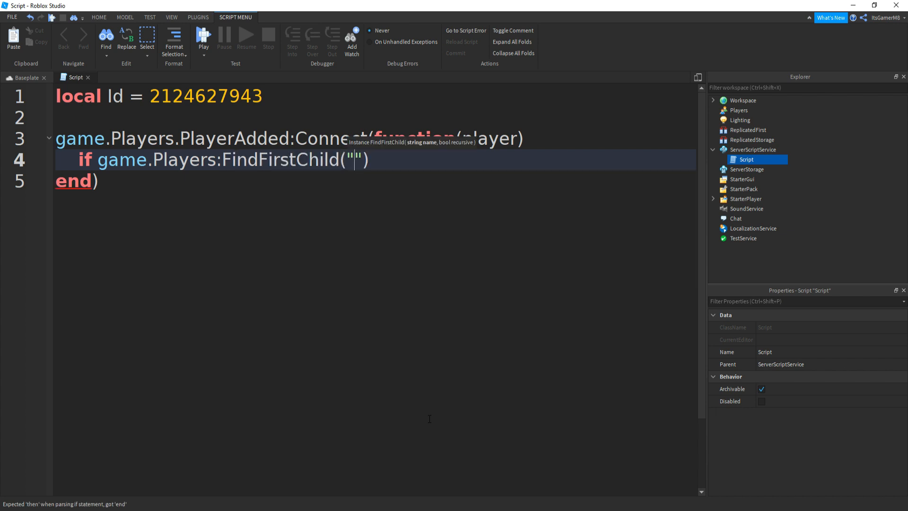
{"action": "type", "text": "l"}
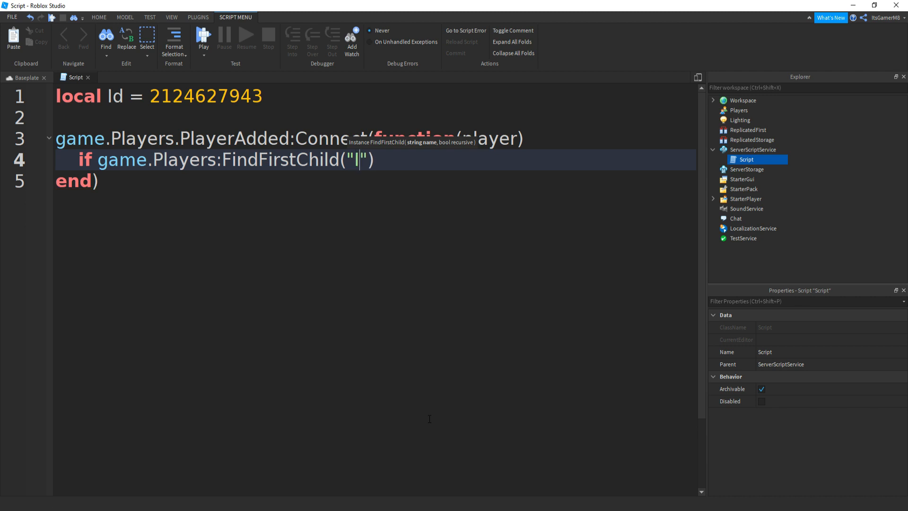
{"action": "type", "text": "tsGamerM8"}
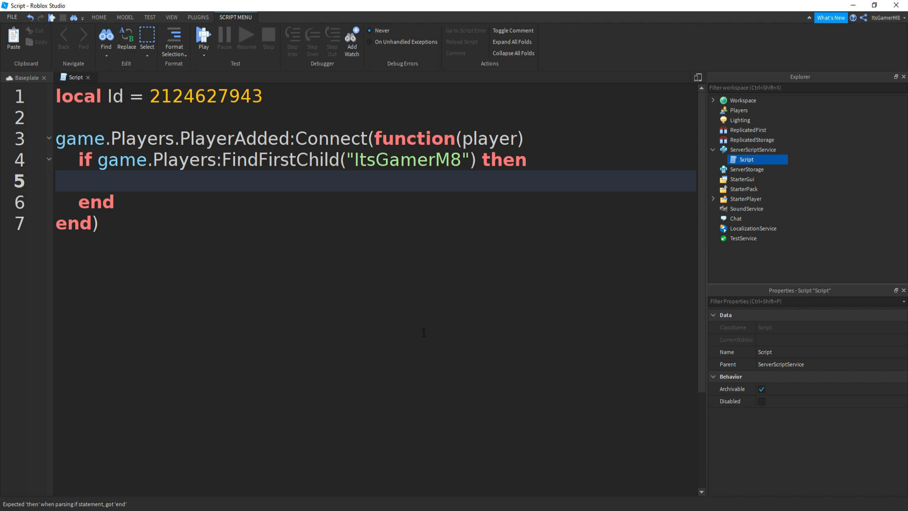
Loop over every player with for i, players in pairs(game.Players:GetPlayers()) do
{"action": "type", "text": "for i, p"}
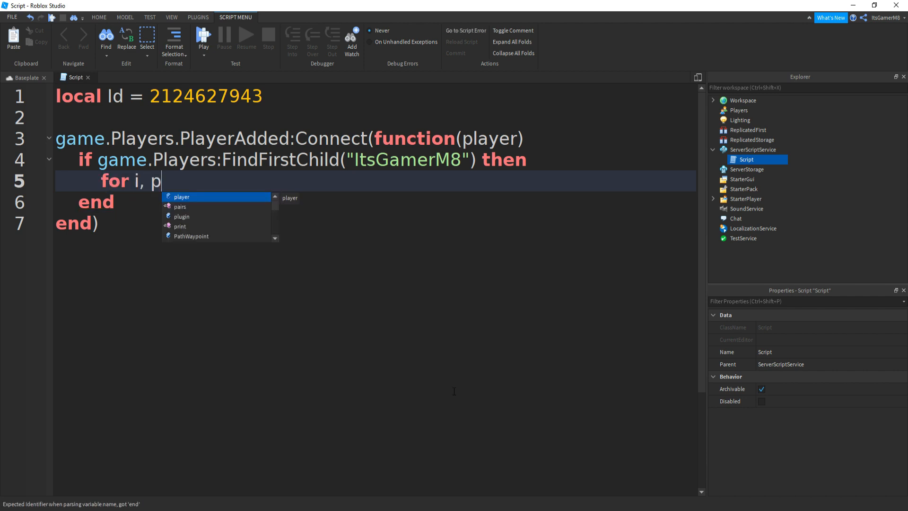
{"action": "type", "text": "layers in pa"}
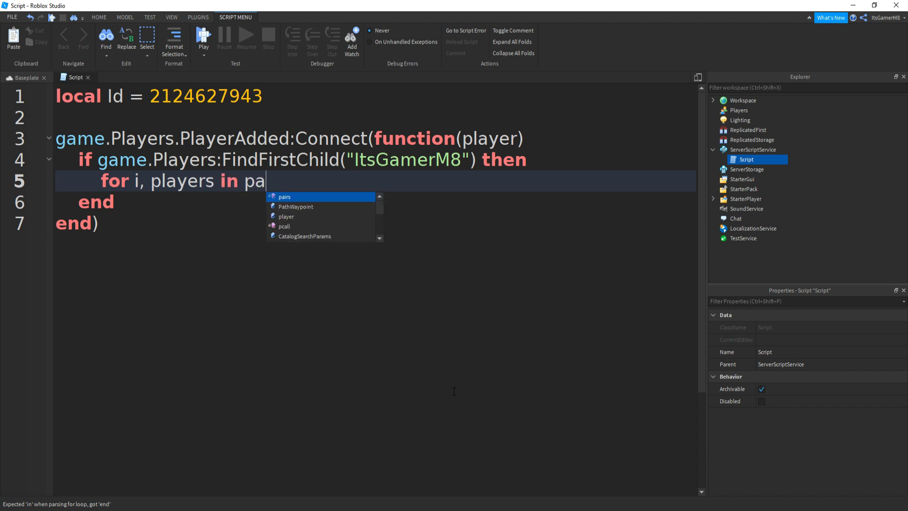
{"action": "type", "text": "irs(g"}
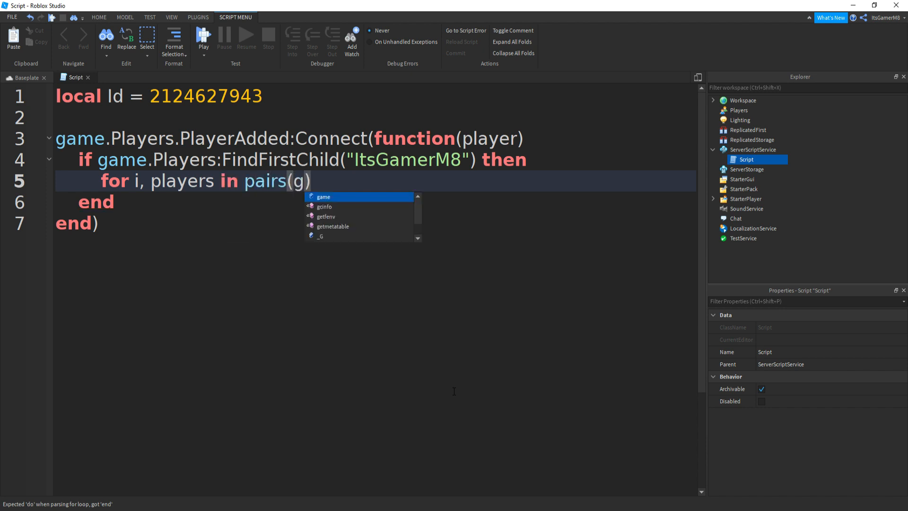
{"action": "type", "text": "ame.Players:"}
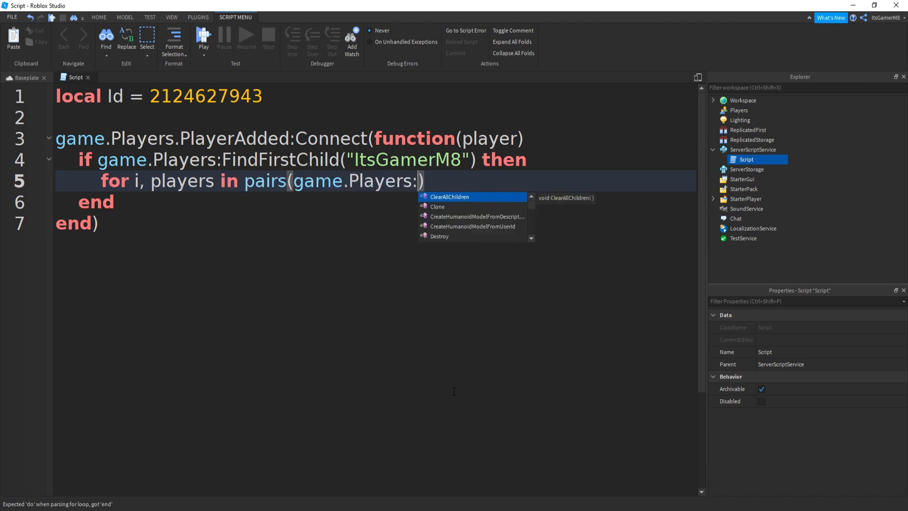
{"action": "type", "text": "GetPlayers())"}
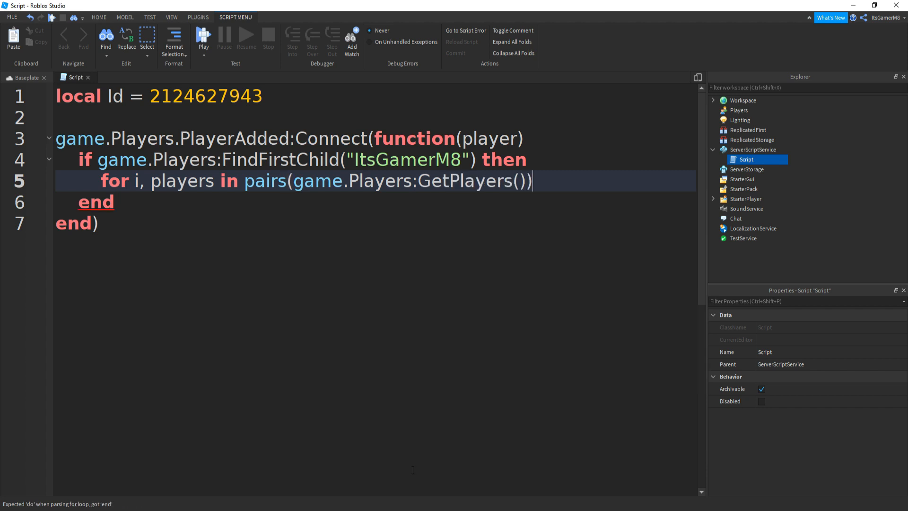
{"action": "type", "text": "do"}
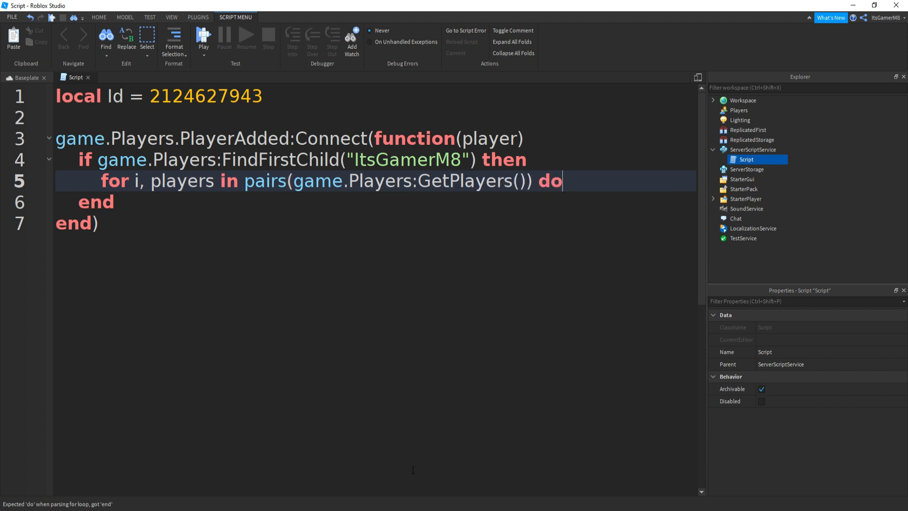
{"action": "type", "text": "g"}
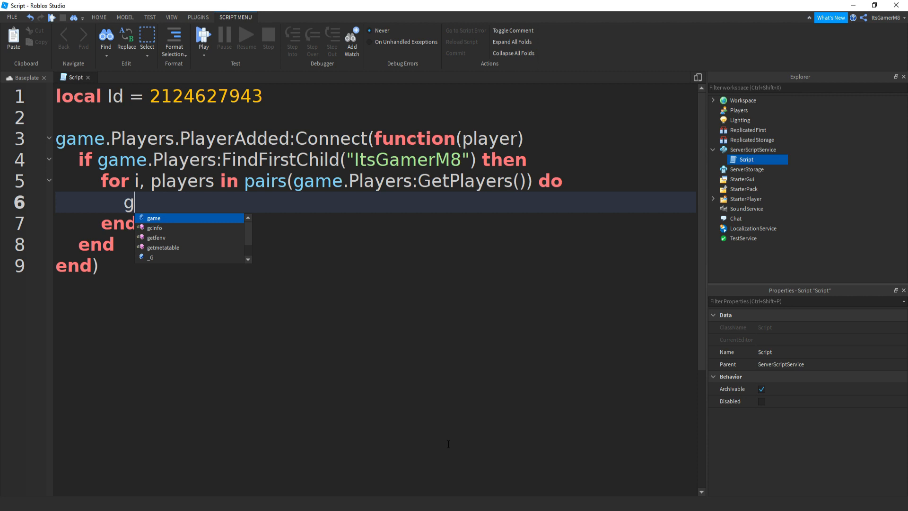
Call game.BadgeService:AwardBadge(players.UserId, Id) inside the loop
{"action": "type", "text": "ame.BadgeService:"}
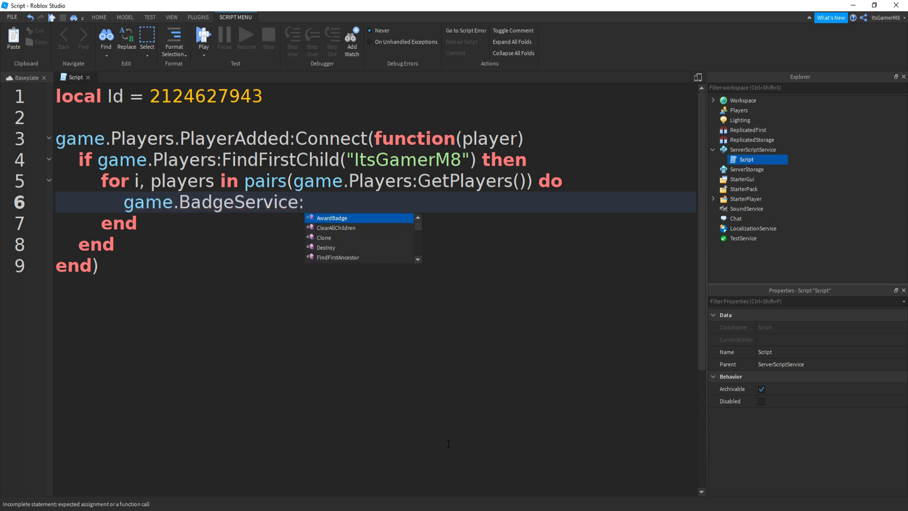
{"action": "type", "text": "AwardBadge(p"}
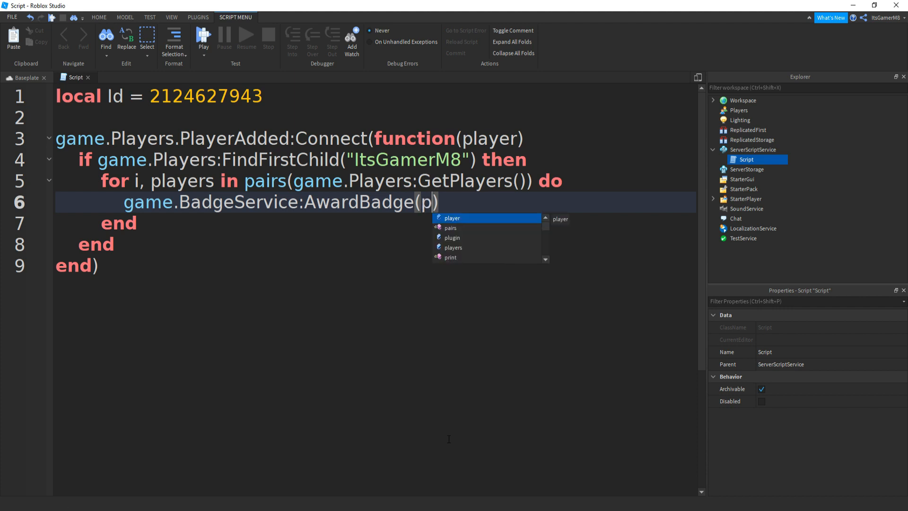
{"action": "type", "text": "layers."}
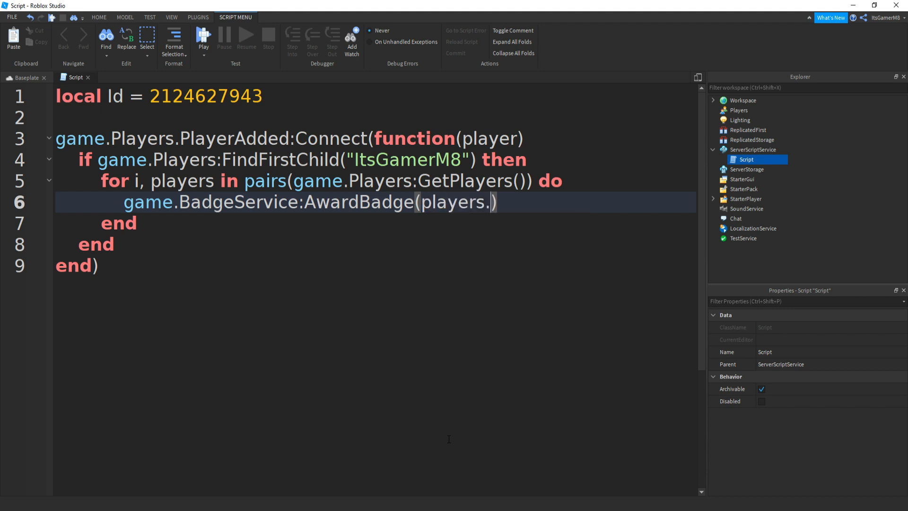
{"action": "type", "text": "UserId,"}
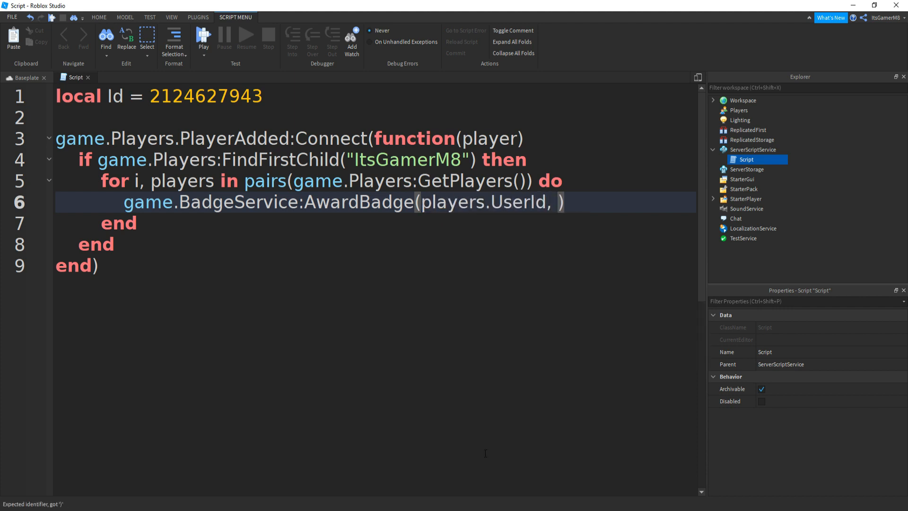
{"action": "type", "text": "Id"}
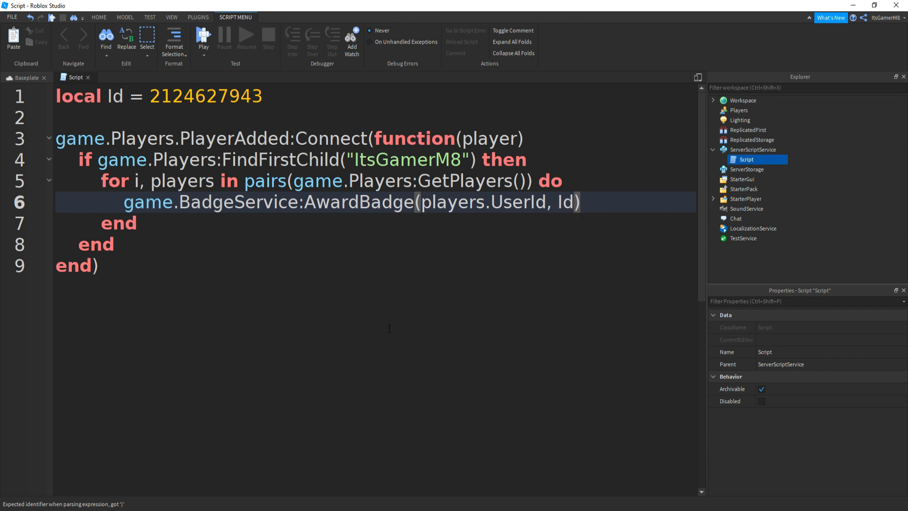
{"action": "mouse_move", "coordinate": [374, 316]}
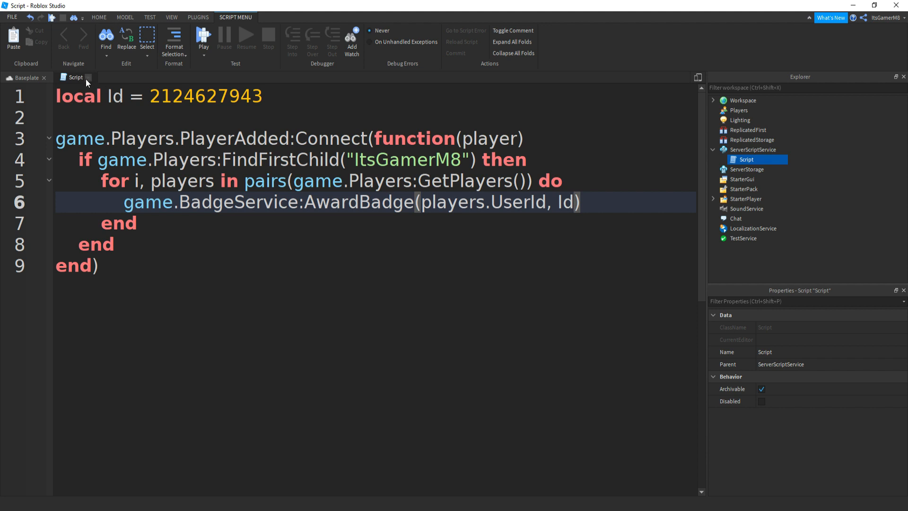
Close the badge script, then run and stop a Play test
{"action": "left_click", "coordinate": [25, 78]}
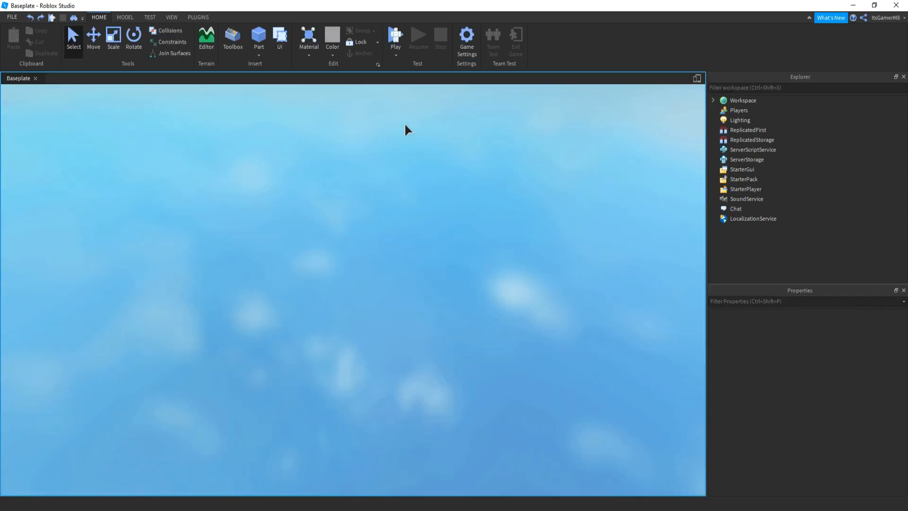
{"action": "left_click", "coordinate": [395, 41]}
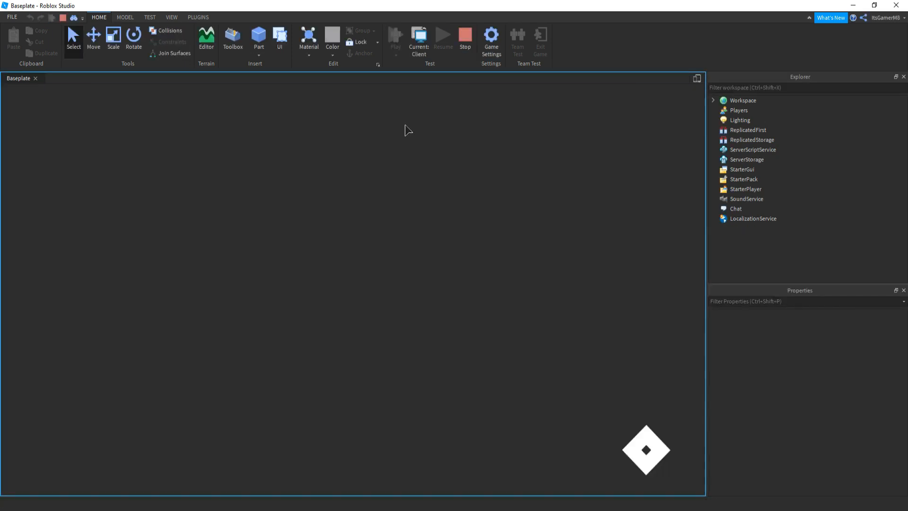
{"action": "mouse_move", "coordinate": [386, 137]}
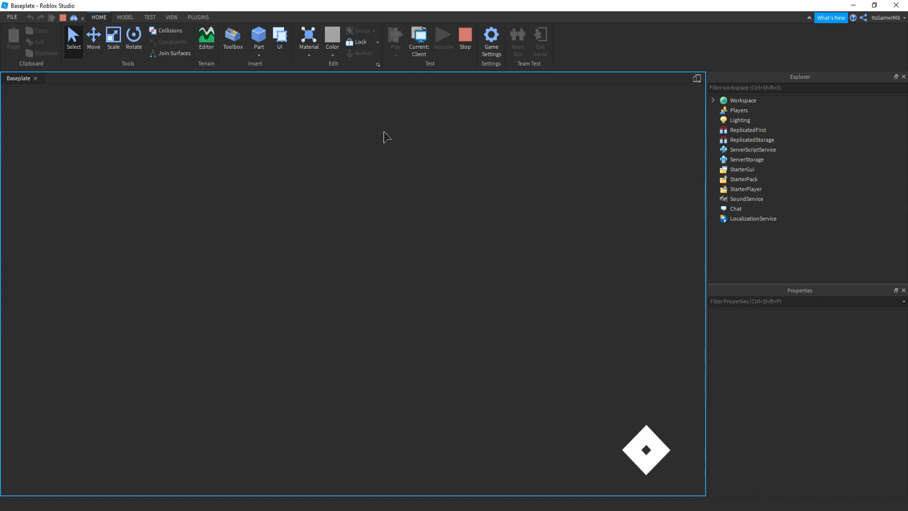
{"action": "left_click", "coordinate": [418, 38]}
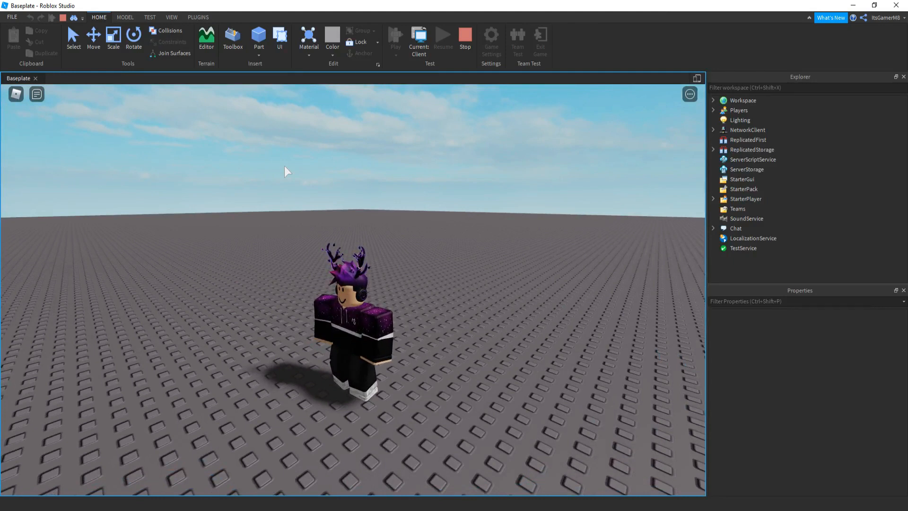
{"action": "mouse_move", "coordinate": [404, 165]}
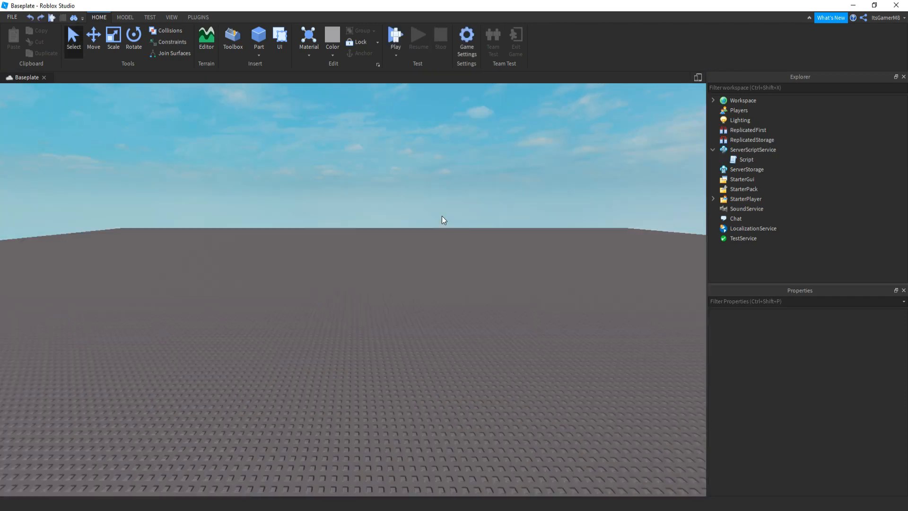
{"action": "mouse_move", "coordinate": [343, 414]}
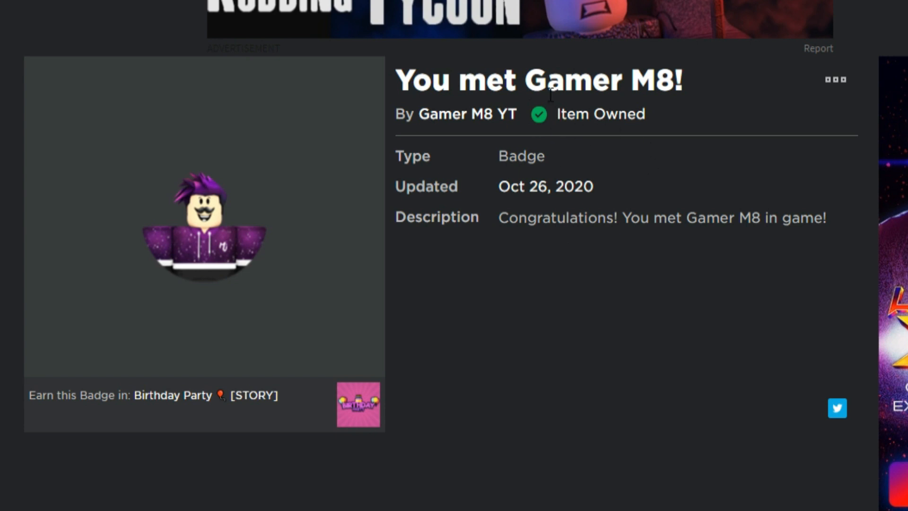
{"action": "mouse_move", "coordinate": [543, 116]}
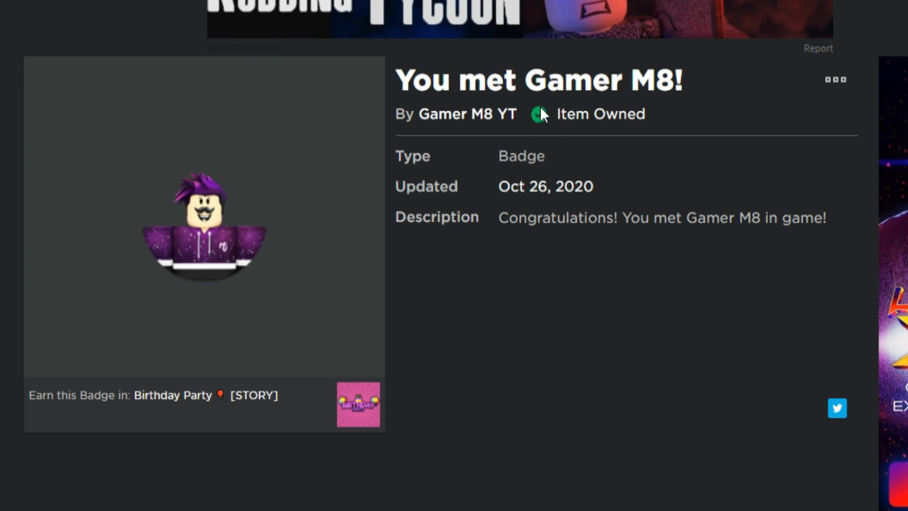